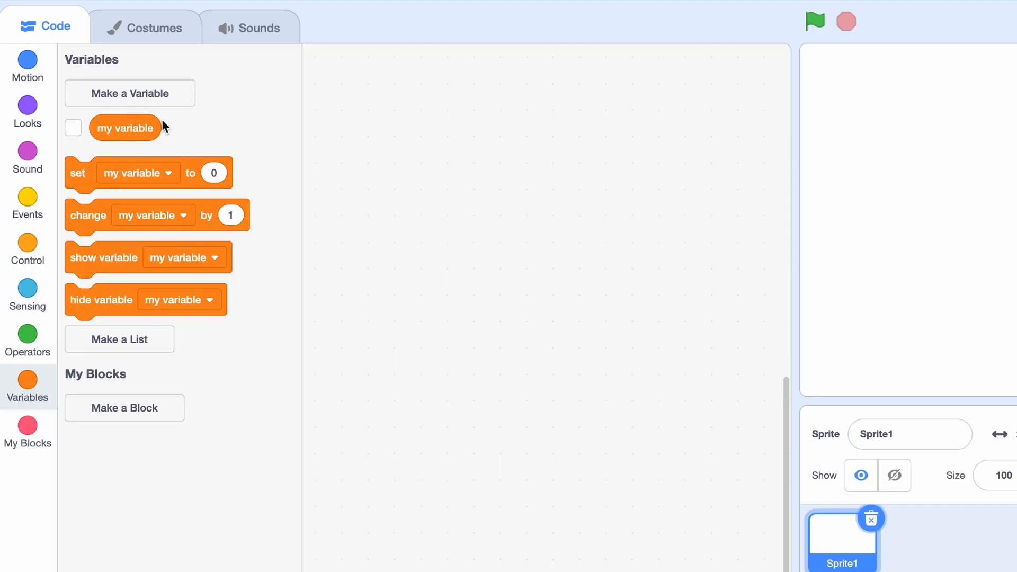
Browse the Motion blocks down to the x position, y position and direction reporters.
{"action": "left_click", "coordinate": [73, 128]}
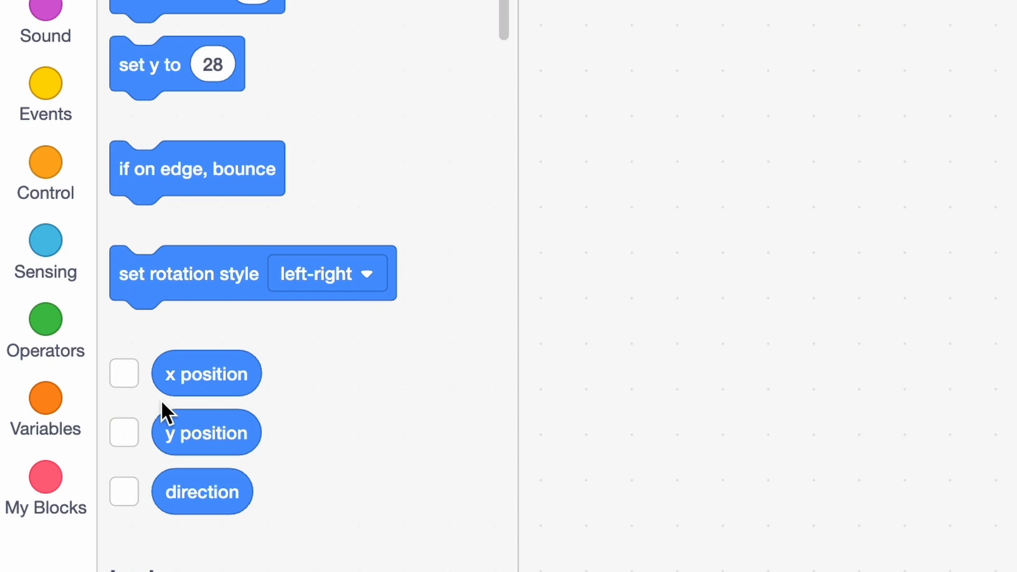
Show the x position monitor and attach change my variable by 1 below set x.
{"action": "left_click", "coordinate": [124, 373]}
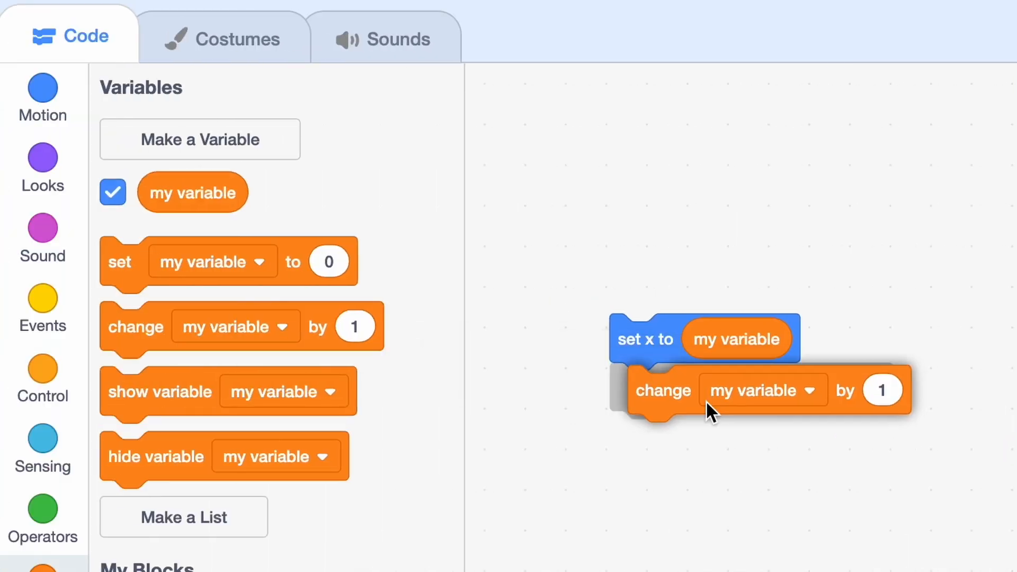
{"action": "left_click", "coordinate": [42, 310]}
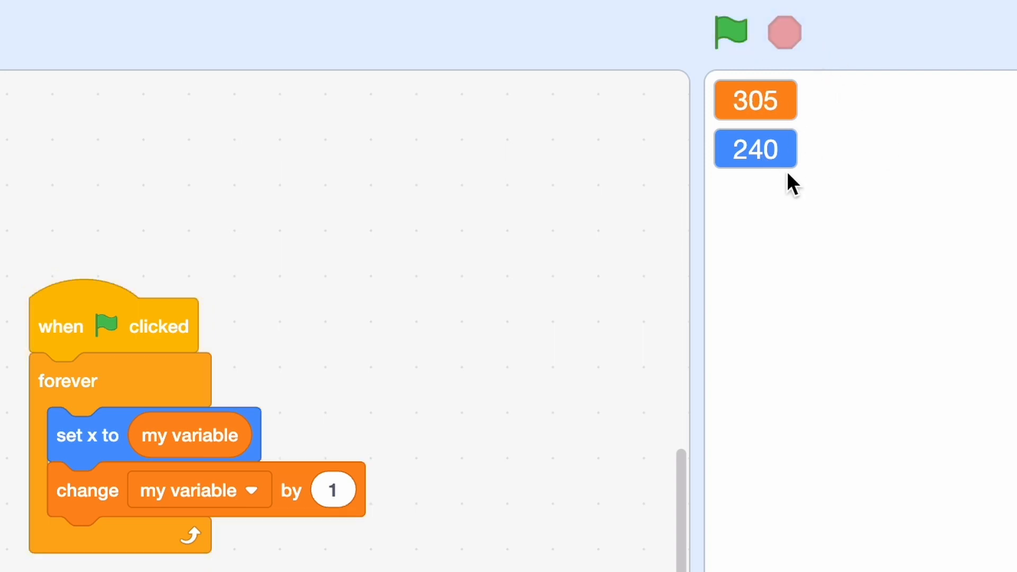
{"action": "mouse_move", "coordinate": [506, 300]}
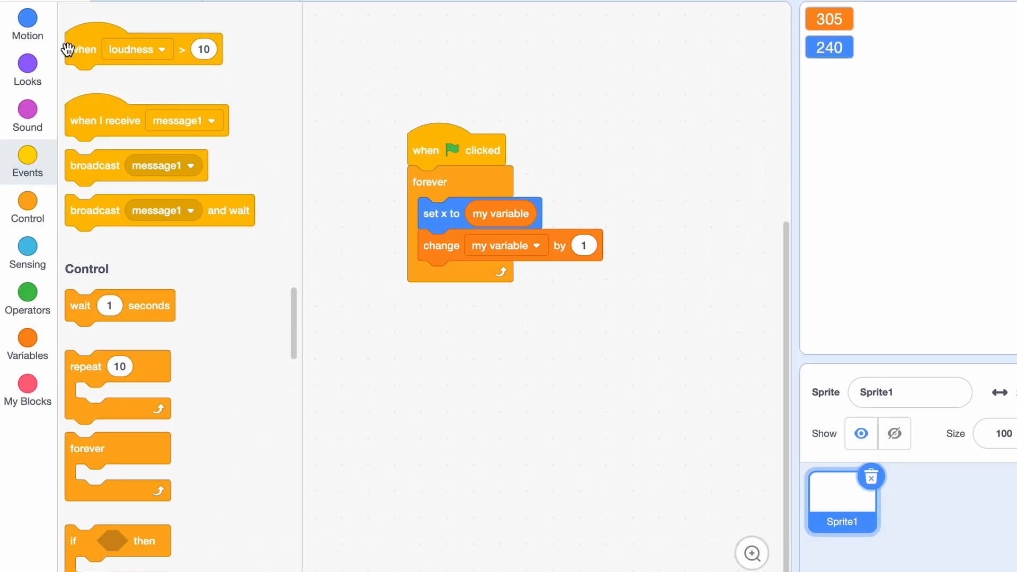
Show the size monitor, briefly view the costume editor, and run the project.
{"action": "left_click", "coordinate": [27, 70]}
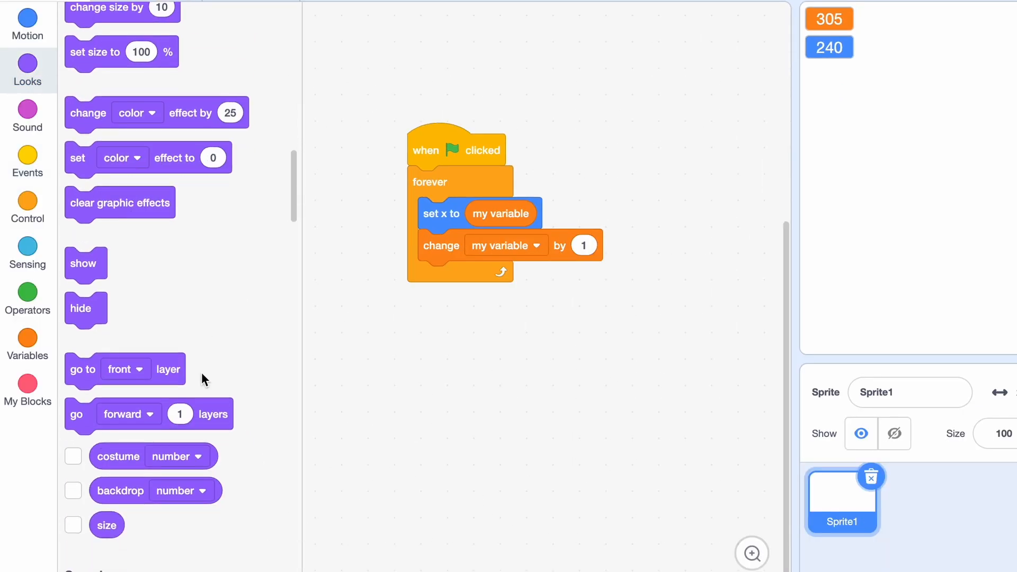
{"action": "left_click", "coordinate": [72, 525]}
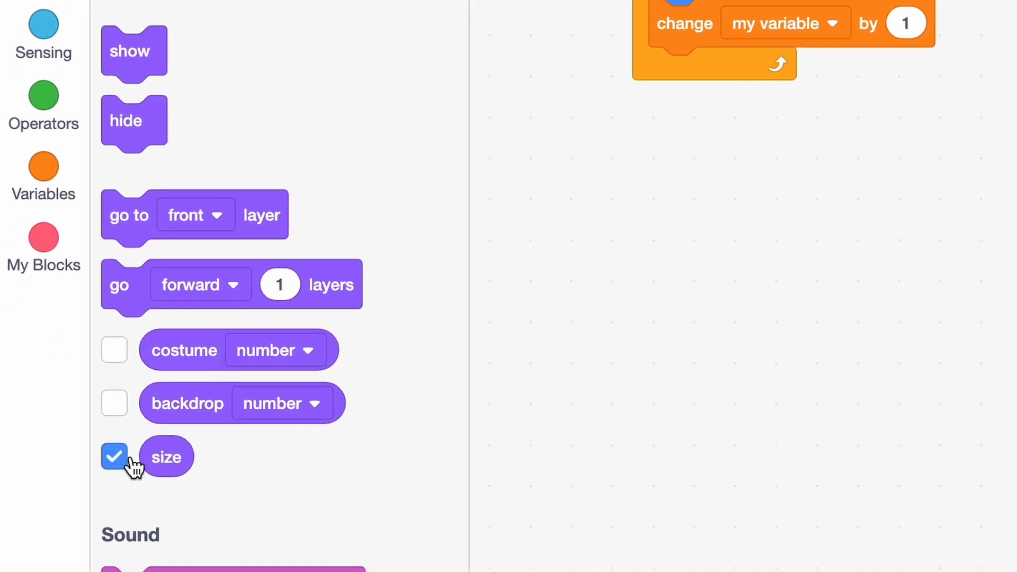
{"action": "left_click", "coordinate": [148, 26]}
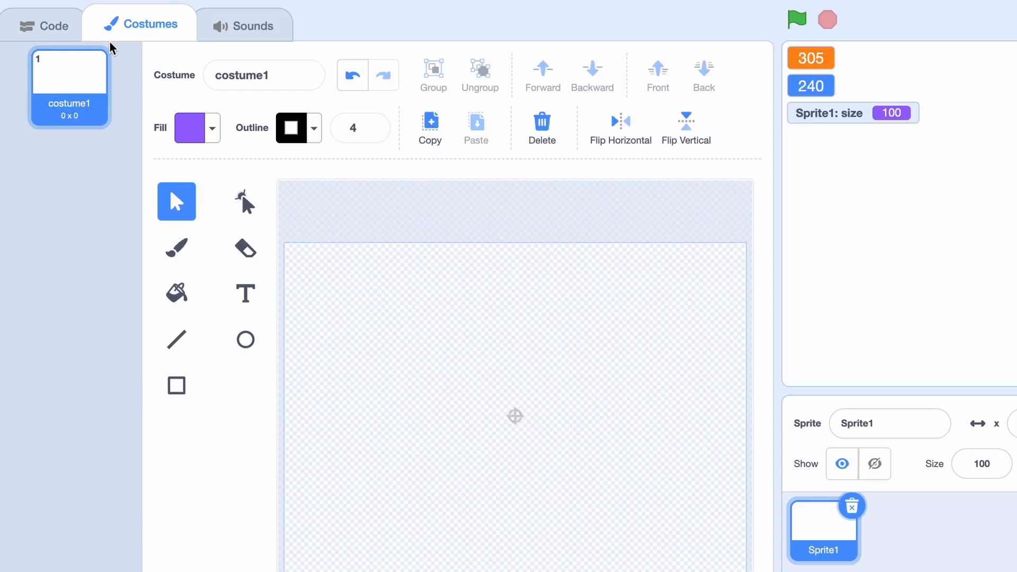
{"action": "left_click", "coordinate": [43, 25]}
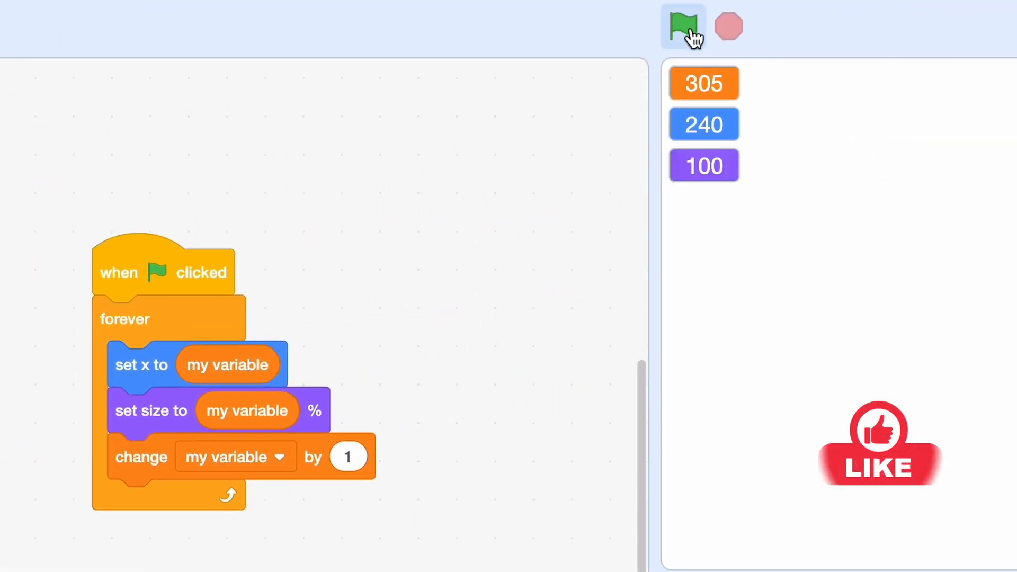
{"action": "left_click", "coordinate": [682, 27]}
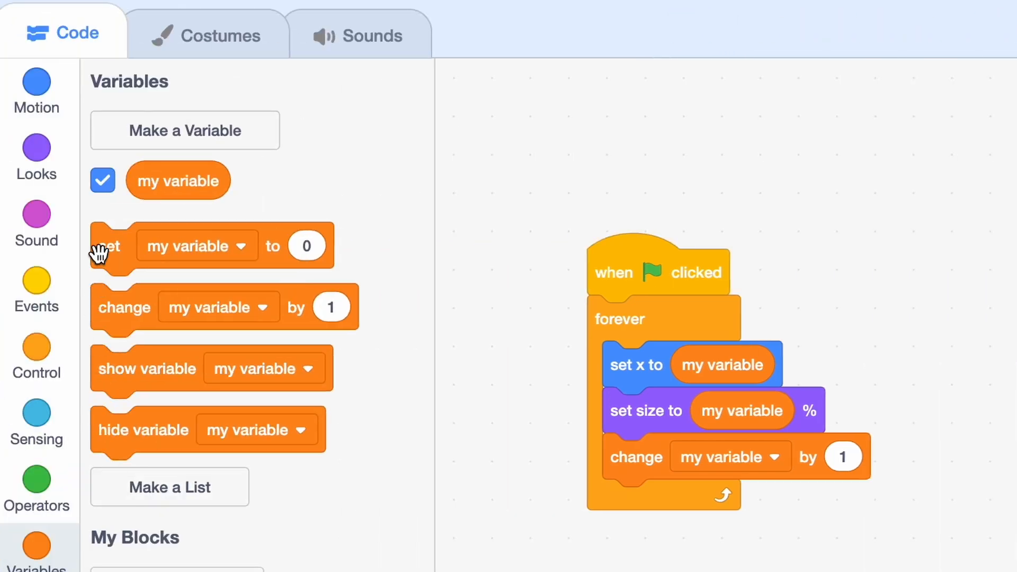
Add set my variable to 0 to the script.
{"action": "left_click_drag", "start_coordinate": [116, 245], "coordinate": [607, 319]}
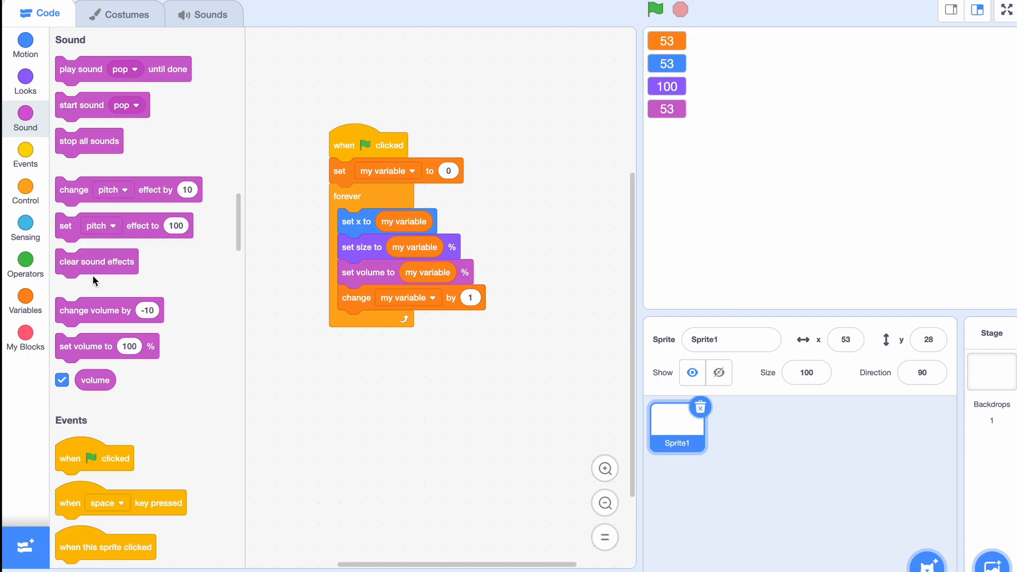
Open the extension library and switch the stage to full screen.
{"action": "left_click", "coordinate": [25, 338]}
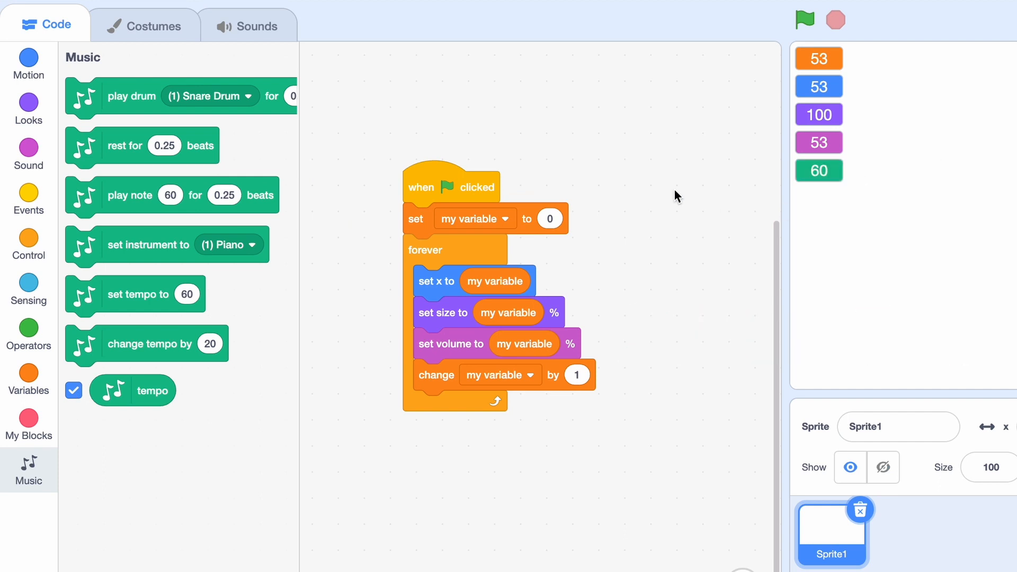
{"action": "mouse_move", "coordinate": [206, 231]}
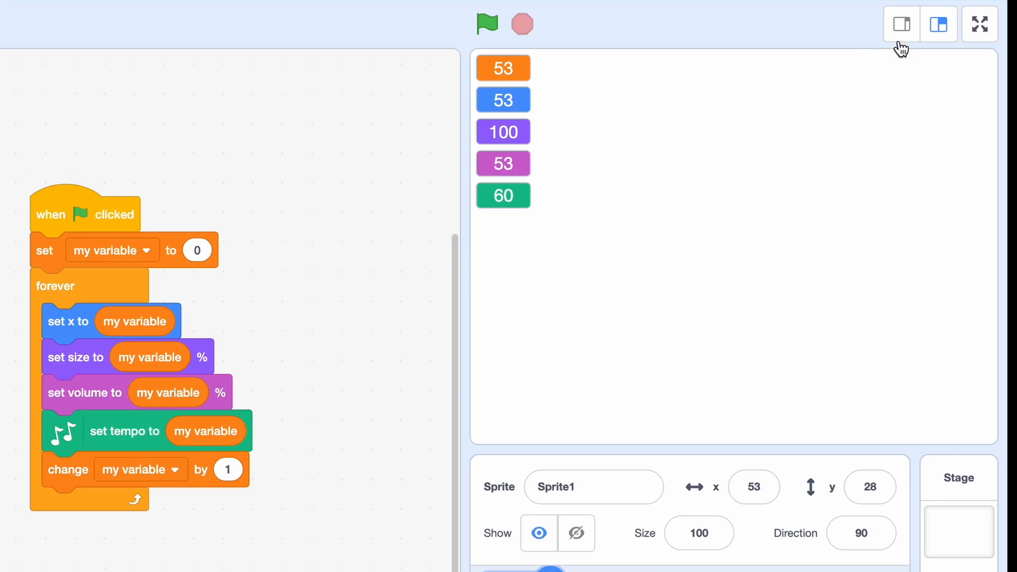
{"action": "left_click", "coordinate": [980, 23]}
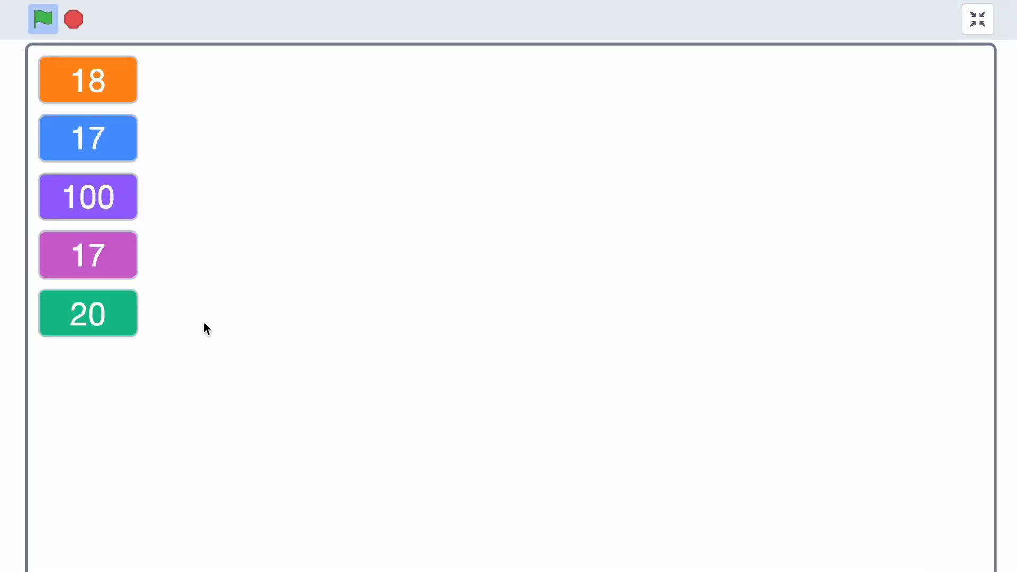